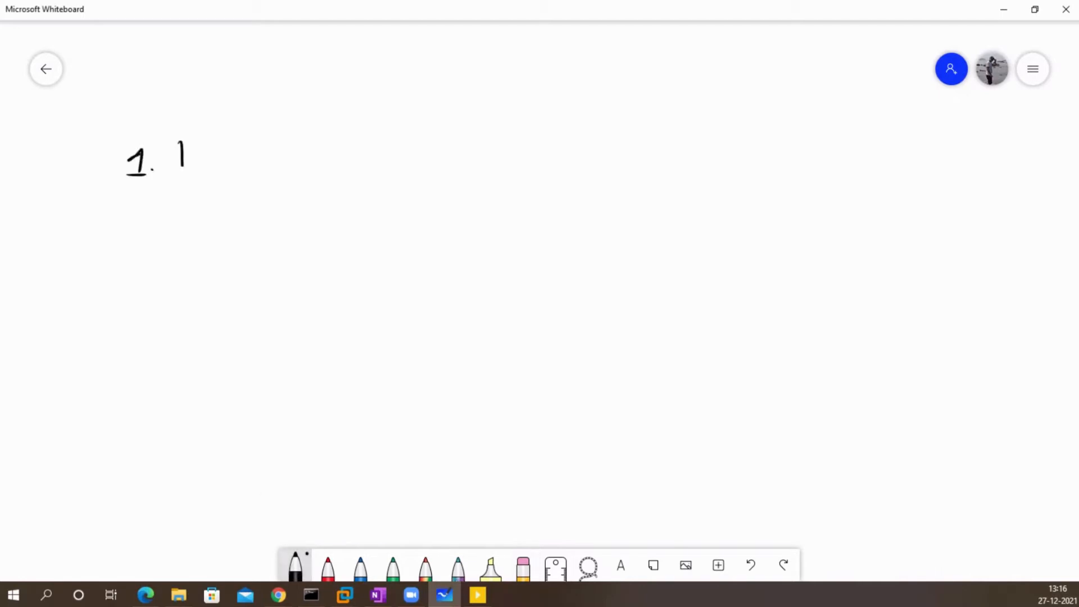
- Handwrite '1. Platform Overview.' at top left and underline 'SP3.' beneath it
{"action": "left_click_drag", "start_coordinate": [182, 158], "coordinate": [279, 172]}
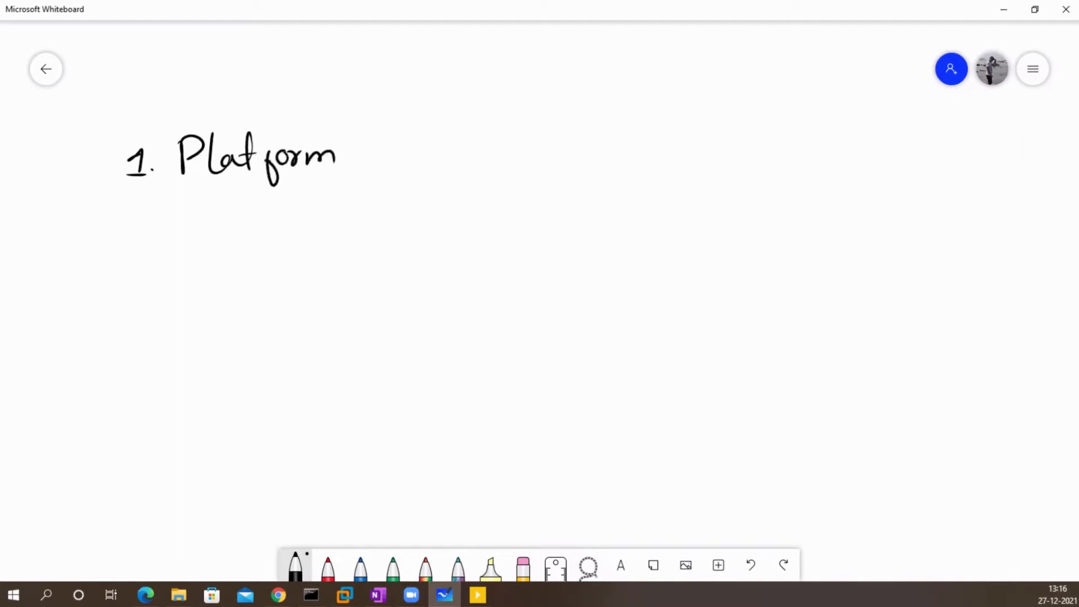
{"action": "left_click_drag", "start_coordinate": [371, 151], "coordinate": [465, 159]}
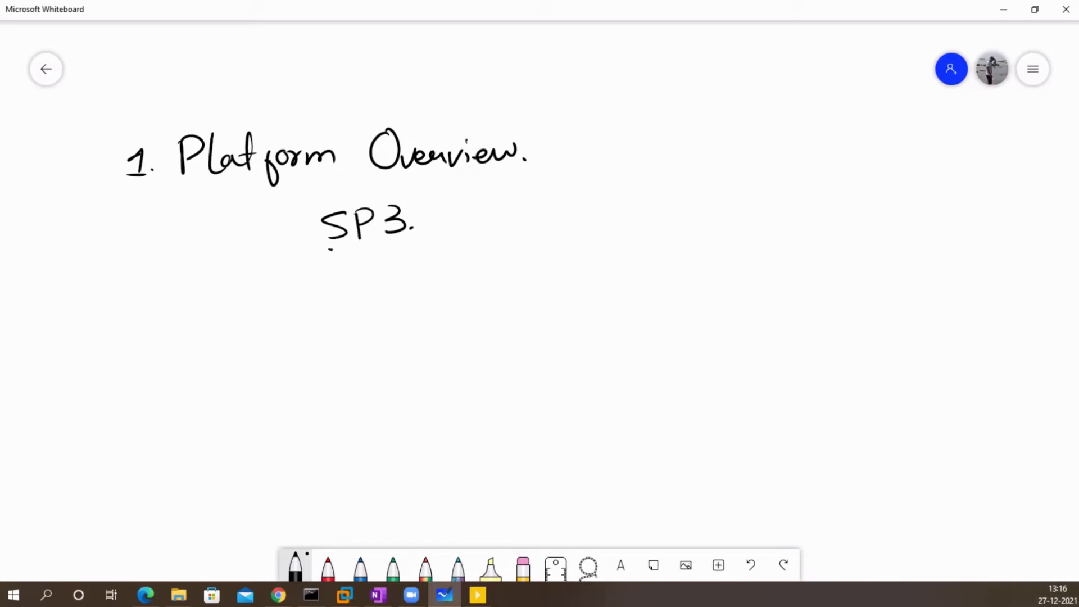
{"action": "left_click_drag", "start_coordinate": [329, 249], "coordinate": [414, 243]}
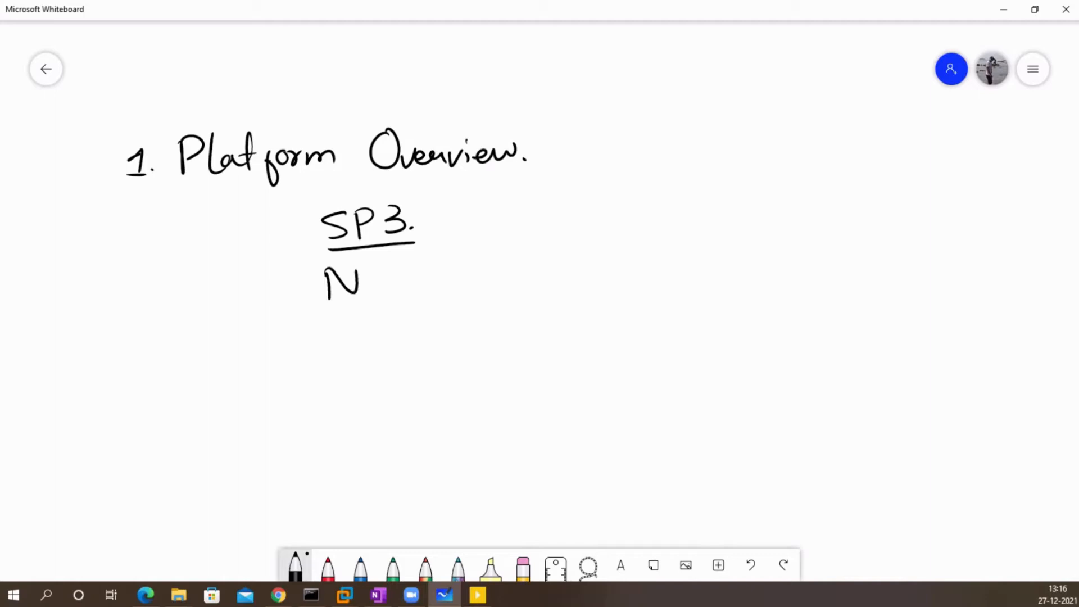
- Write 'Next-Gen' and 'IP addressing & port no.'s' under SP3., with an equals sign below
{"action": "left_click_drag", "start_coordinate": [358, 275], "coordinate": [468, 272]}
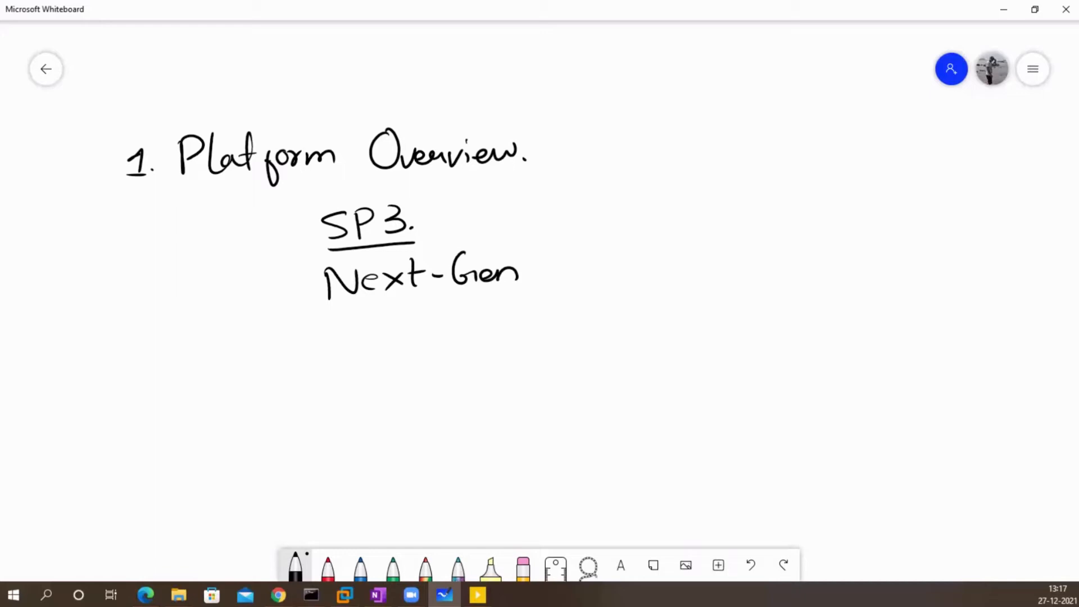
{"action": "left_click_drag", "start_coordinate": [426, 324], "coordinate": [425, 343]}
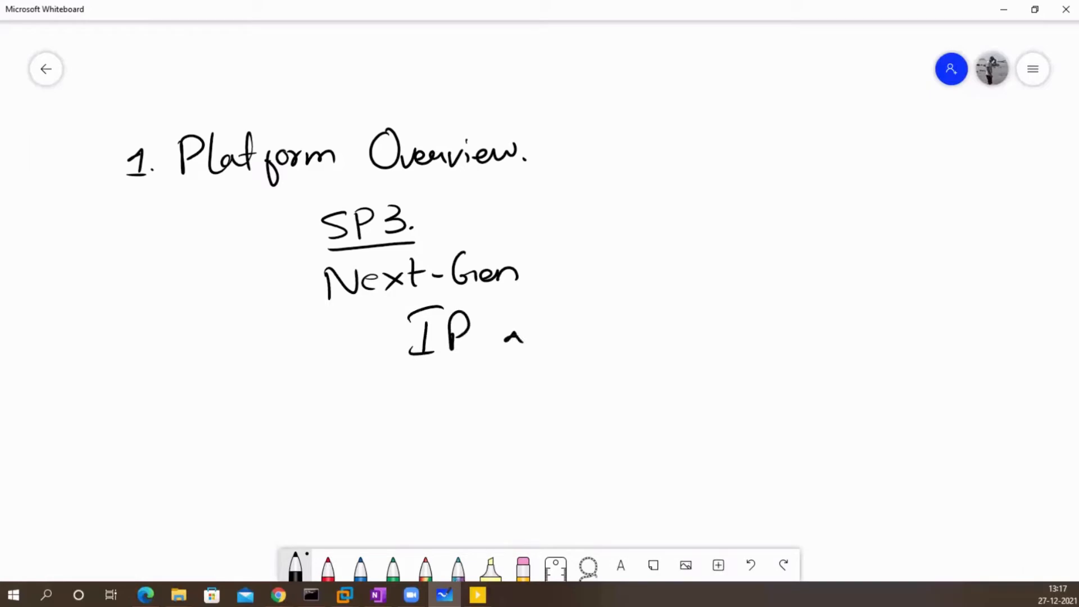
{"action": "left_click_drag", "start_coordinate": [502, 324], "coordinate": [606, 327]}
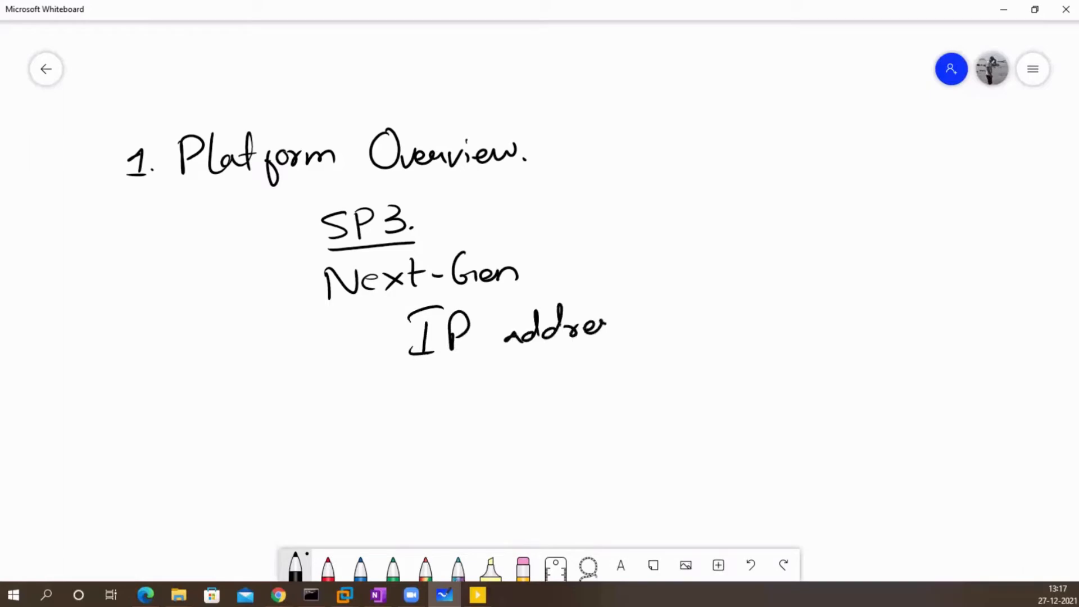
{"action": "left_click_drag", "start_coordinate": [606, 327], "coordinate": [688, 337]}
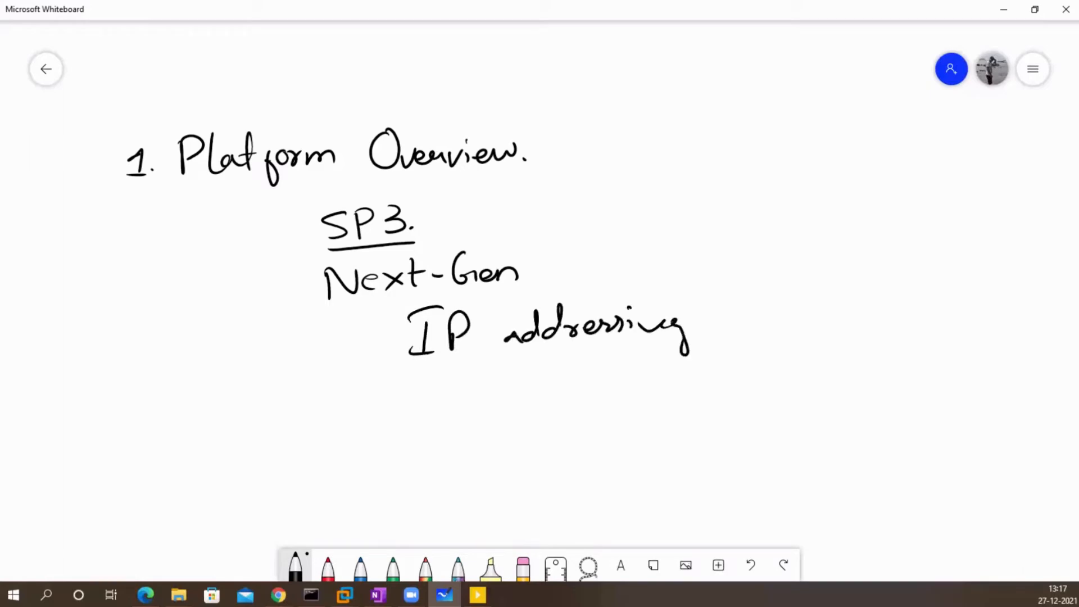
{"action": "left_click_drag", "start_coordinate": [743, 296], "coordinate": [888, 337]}
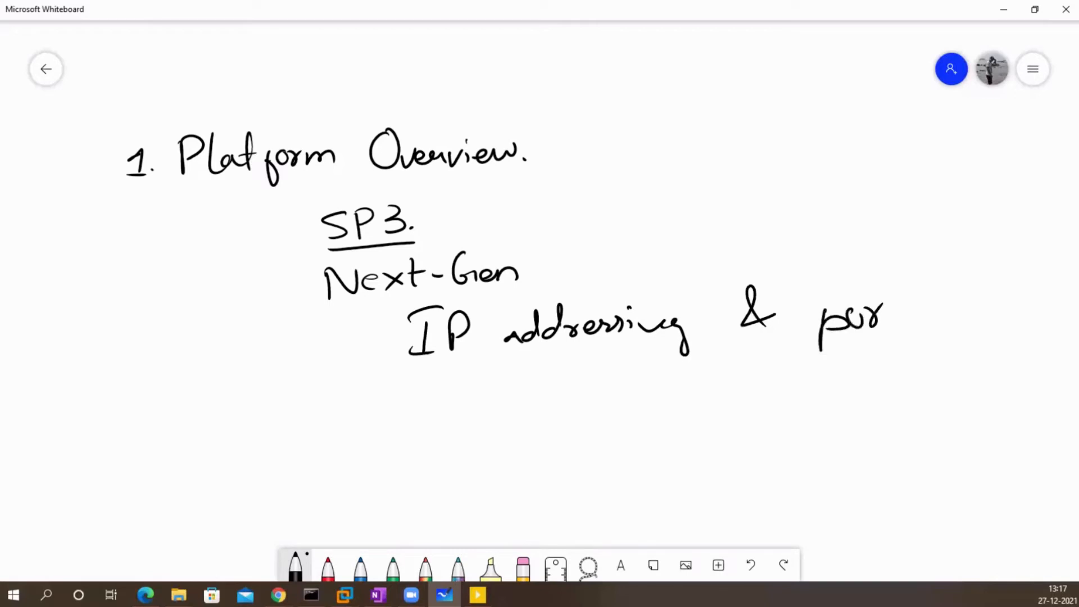
{"action": "left_click_drag", "start_coordinate": [888, 320], "coordinate": [963, 313]}
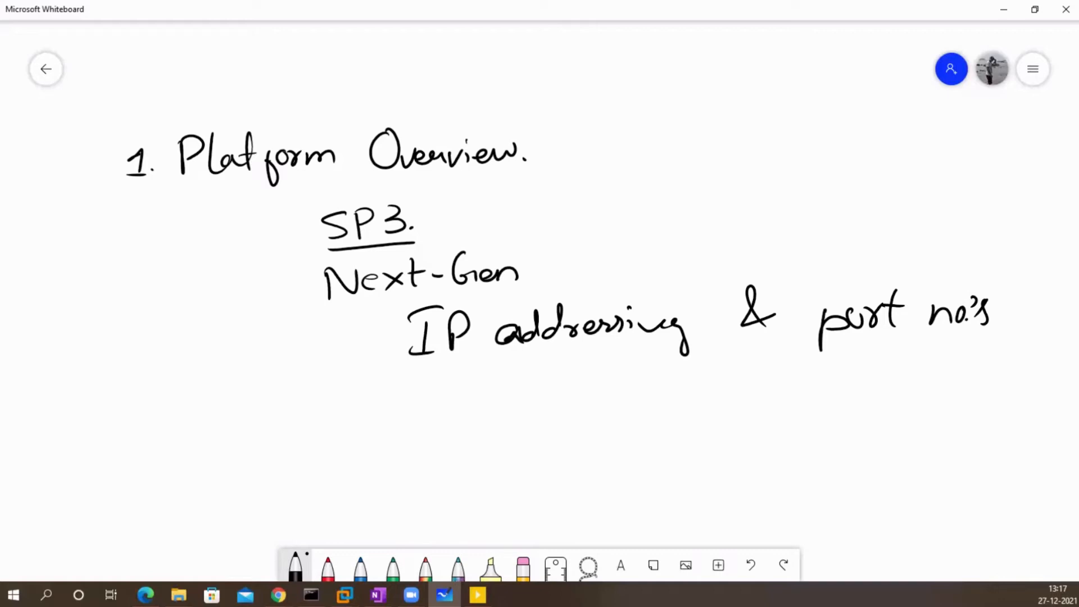
{"action": "left_click_drag", "start_coordinate": [398, 402], "coordinate": [454, 397]}
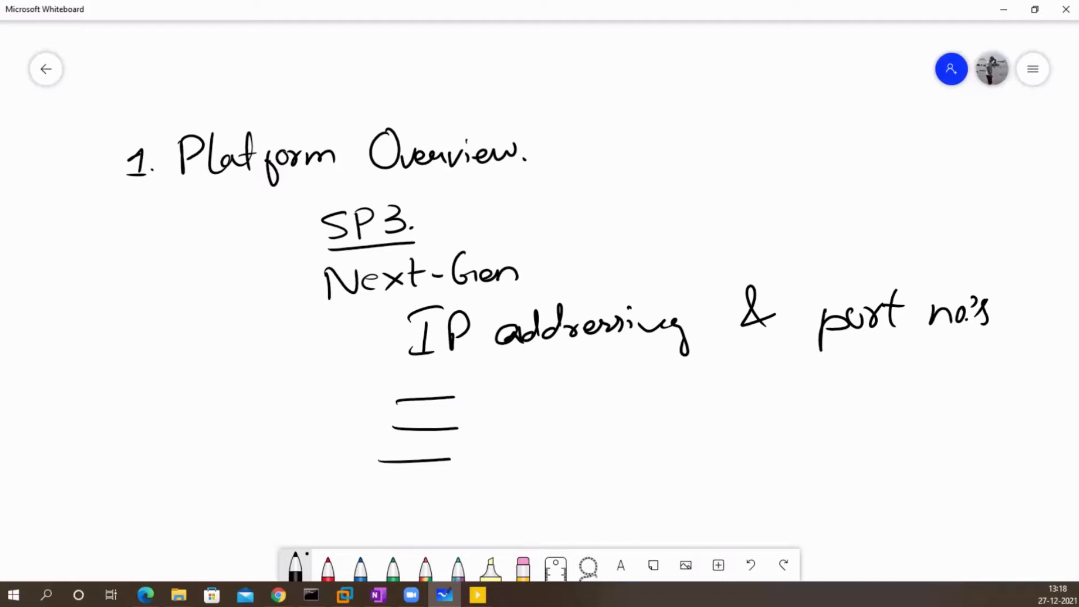
- Write 'User-Id' and underlined 'App-Id' at left, and underlined 'Zero Trust' by the equals sign
{"action": "left_click_drag", "start_coordinate": [103, 320], "coordinate": [176, 320]}
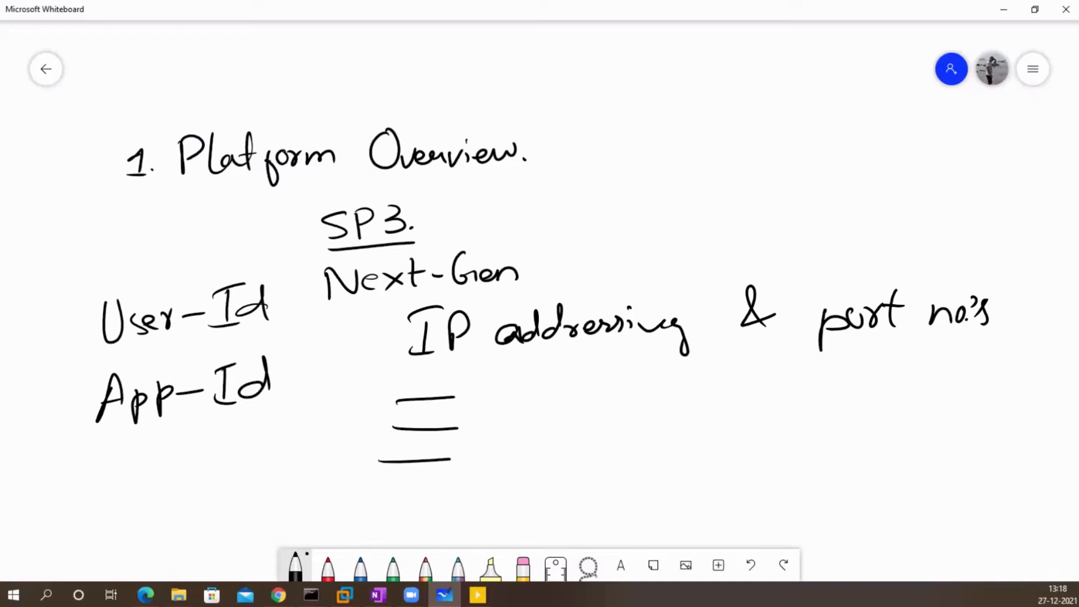
{"action": "left_click_drag", "start_coordinate": [120, 448], "coordinate": [268, 430]}
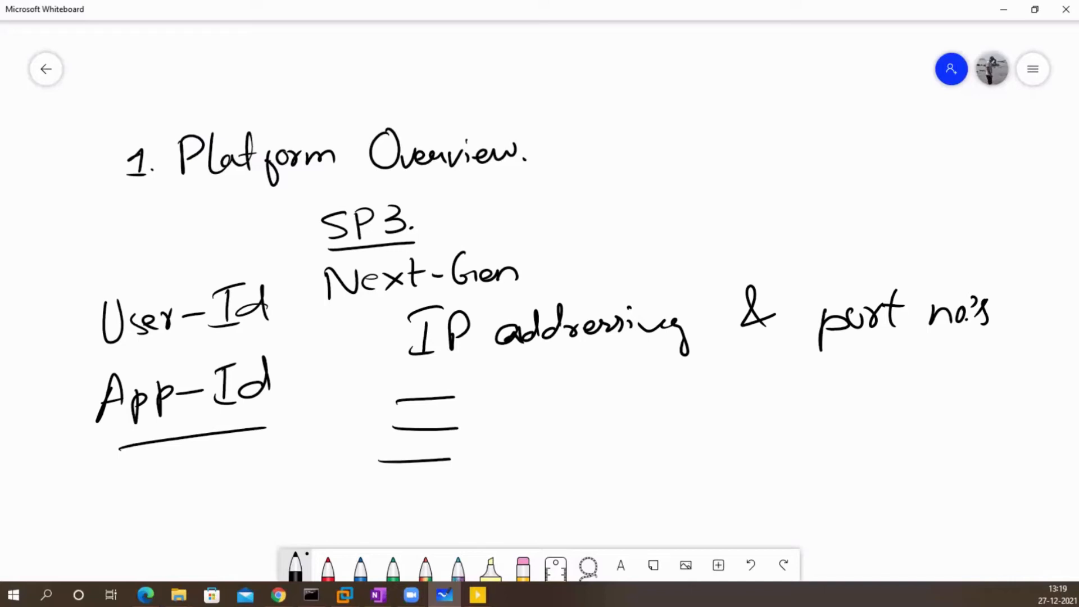
{"action": "left_click_drag", "start_coordinate": [543, 399], "coordinate": [554, 468]}
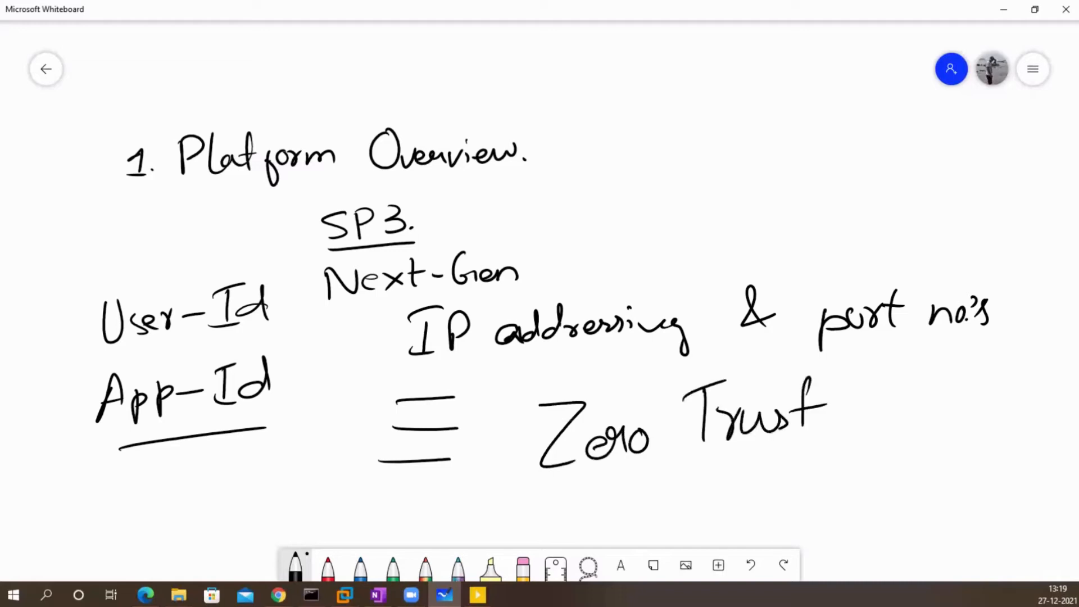
{"action": "left_click_drag", "start_coordinate": [578, 478], "coordinate": [788, 471]}
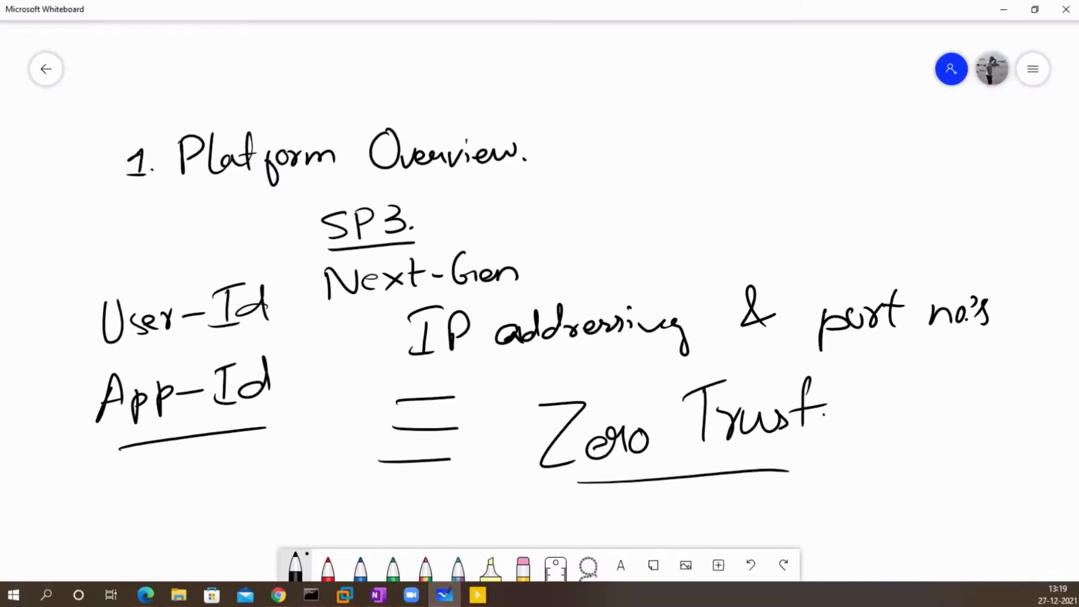
- Erase all platform overview notes with the eraser's Clear canvas option
{"action": "left_click", "coordinate": [490, 564]}
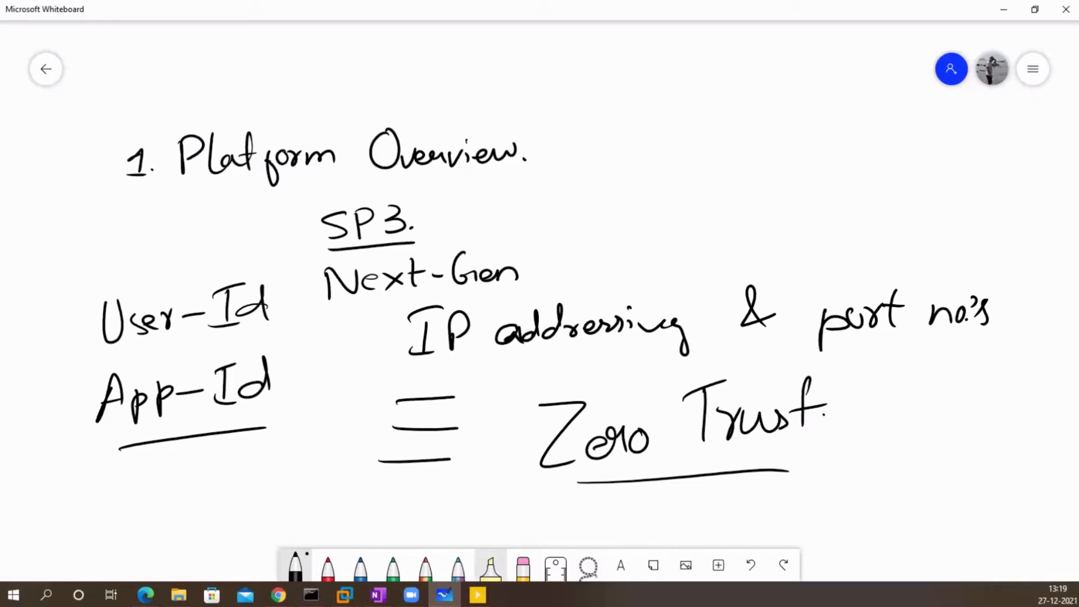
{"action": "left_click", "coordinate": [522, 565]}
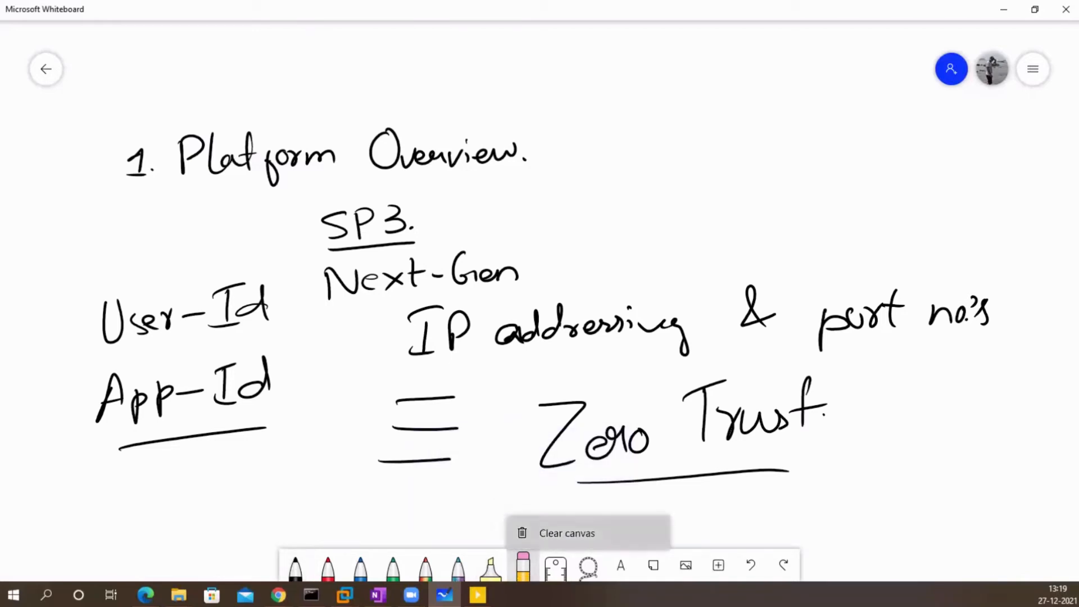
{"action": "left_click", "coordinate": [567, 533]}
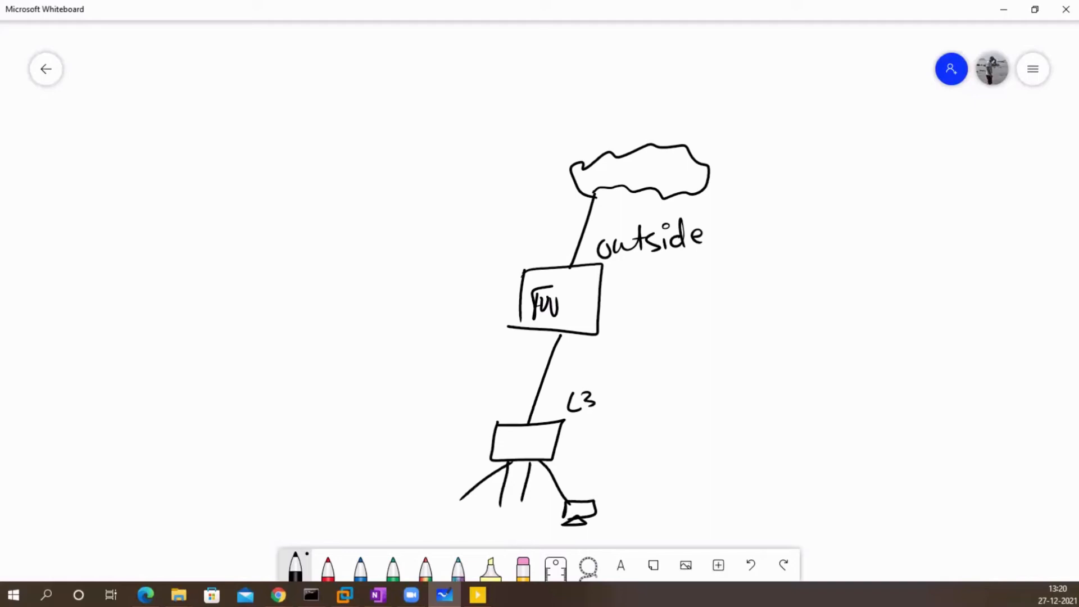
- Add another endpoint, a second firewall link and switch, and North/South labels with an arrow
{"action": "left_click_drag", "start_coordinate": [520, 496], "coordinate": [530, 523]}
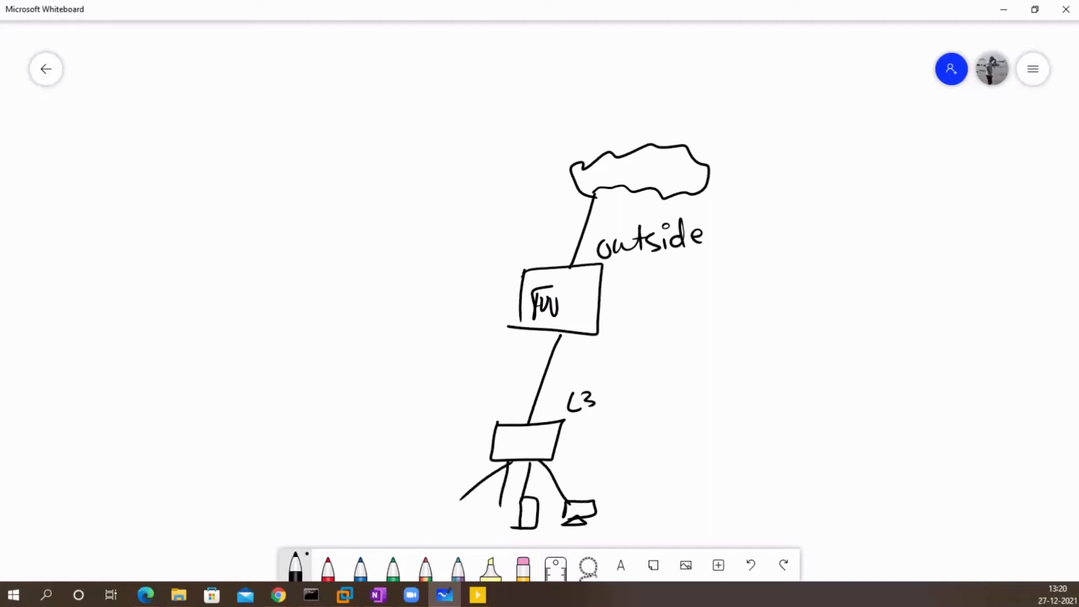
{"action": "left_click_drag", "start_coordinate": [580, 337], "coordinate": [618, 427]}
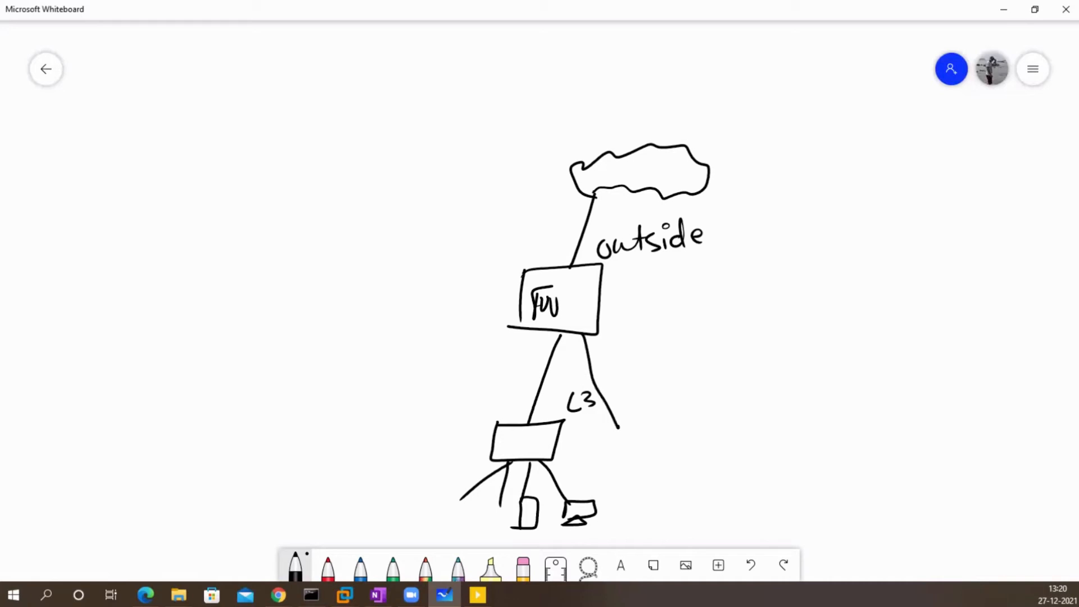
{"action": "left_click_drag", "start_coordinate": [613, 423], "coordinate": [675, 454]}
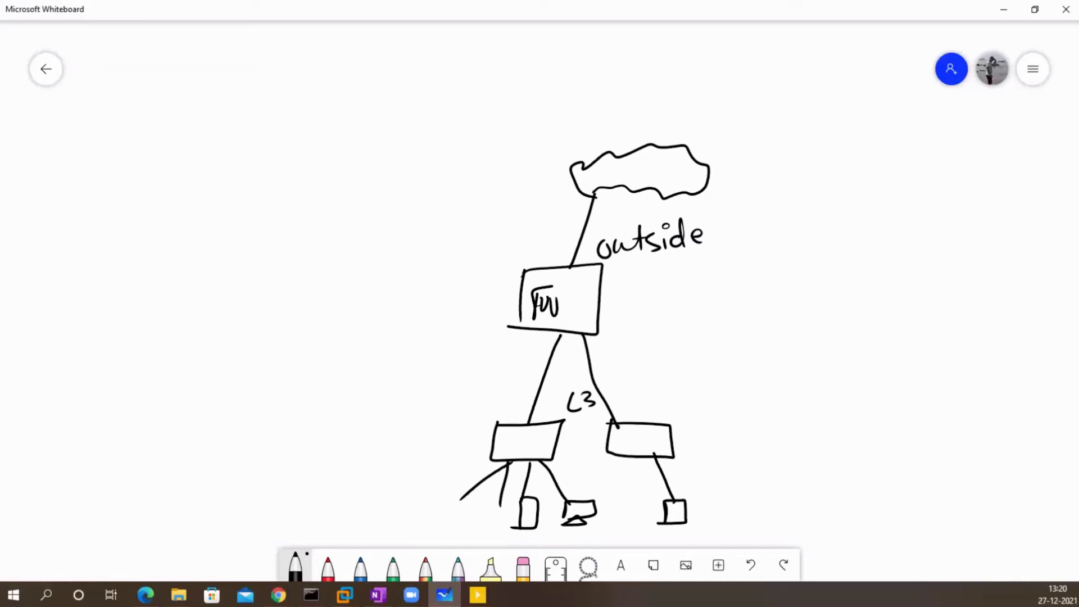
{"action": "left_click_drag", "start_coordinate": [678, 272], "coordinate": [668, 350]}
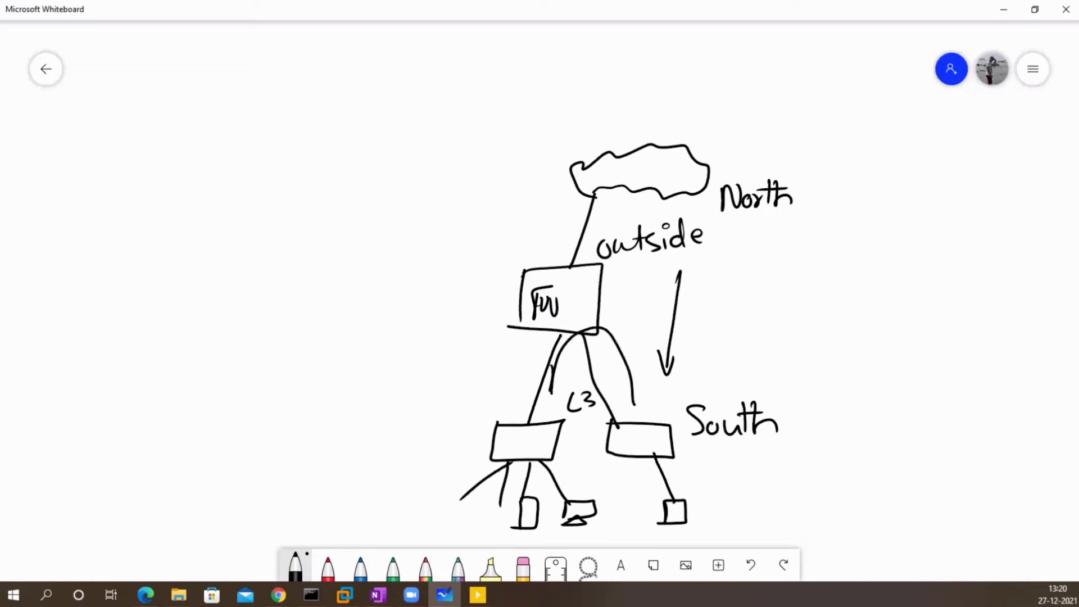
- Draw a downward arrow along the firewall's left link and a curved arrow between bottom devices
{"action": "left_click_drag", "start_coordinate": [558, 351], "coordinate": [547, 393]}
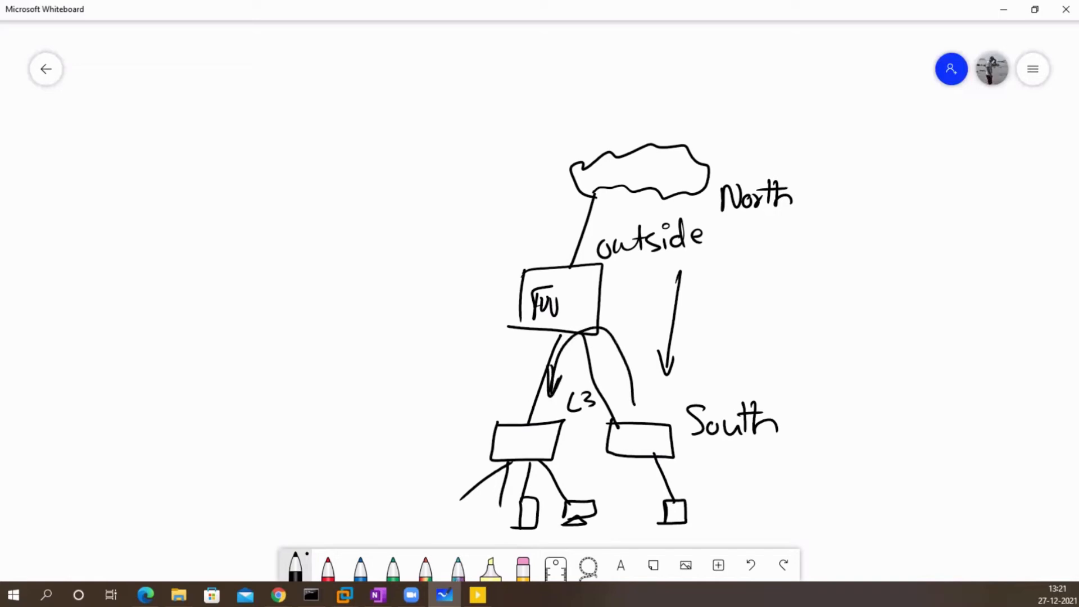
{"action": "left_click_drag", "start_coordinate": [547, 536], "coordinate": [654, 524]}
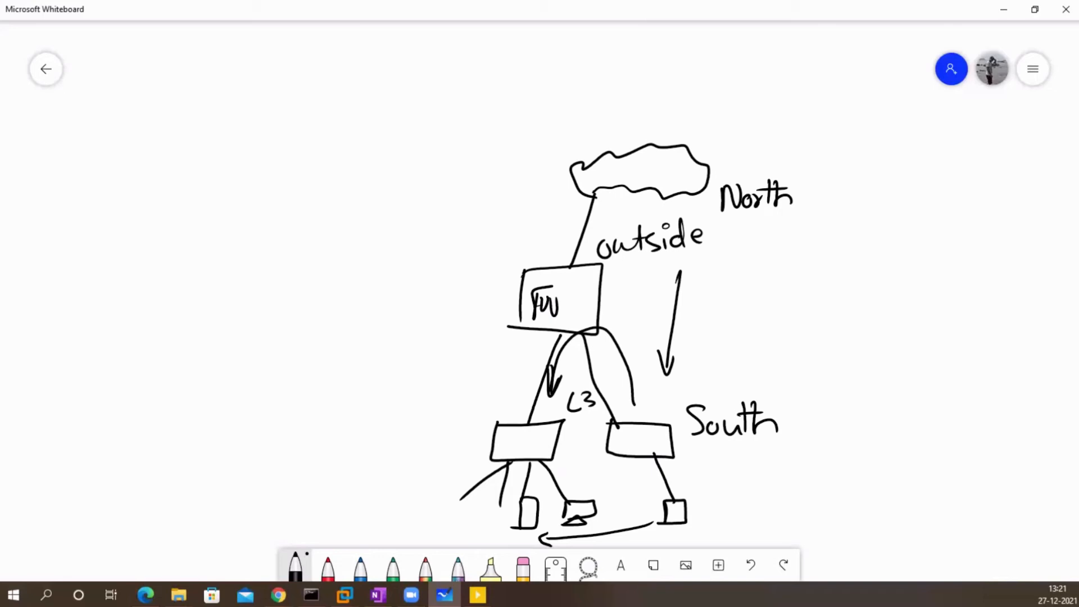
- Write 'east-west' with a two-headed arrow by the left switch, plus an arrow toward FW
{"action": "left_click_drag", "start_coordinate": [364, 481], "coordinate": [396, 471]}
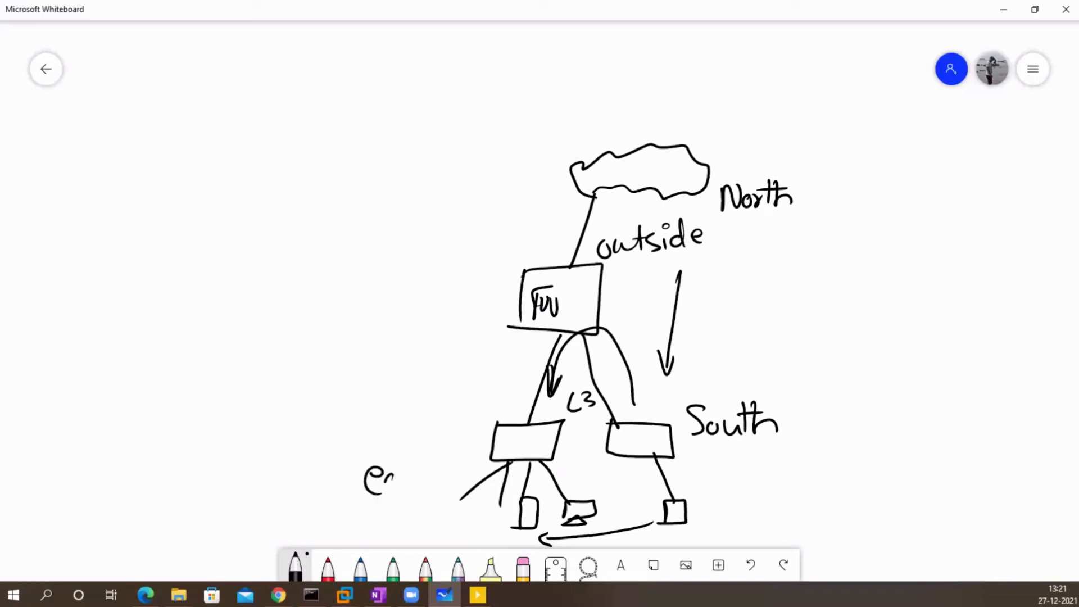
{"action": "left_click_drag", "start_coordinate": [382, 478], "coordinate": [416, 478]}
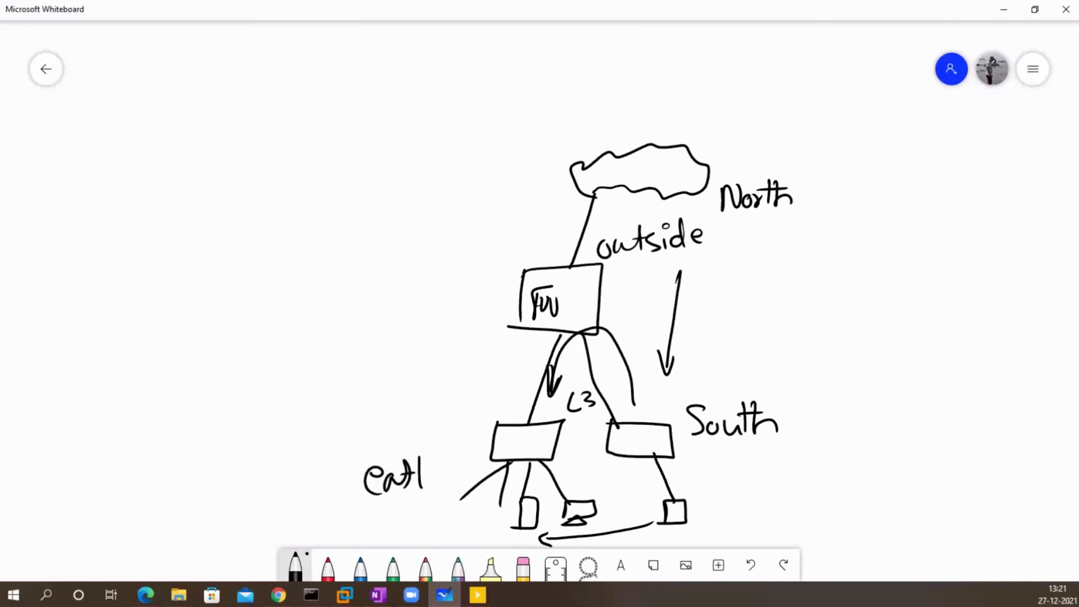
{"action": "left_click_drag", "start_coordinate": [410, 475], "coordinate": [430, 482]}
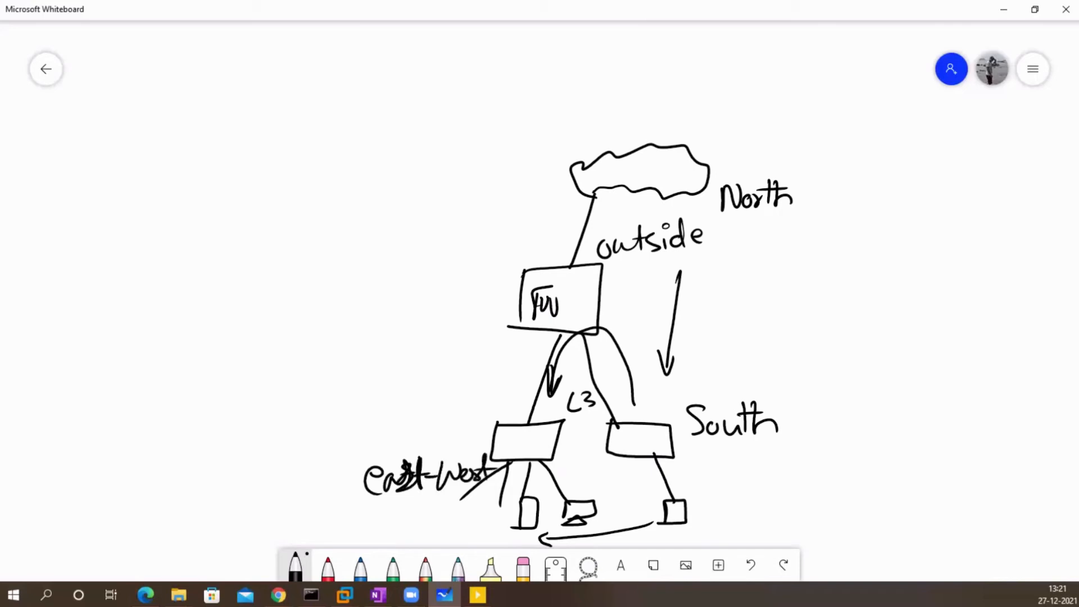
{"action": "left_click_drag", "start_coordinate": [385, 420], "coordinate": [471, 423]}
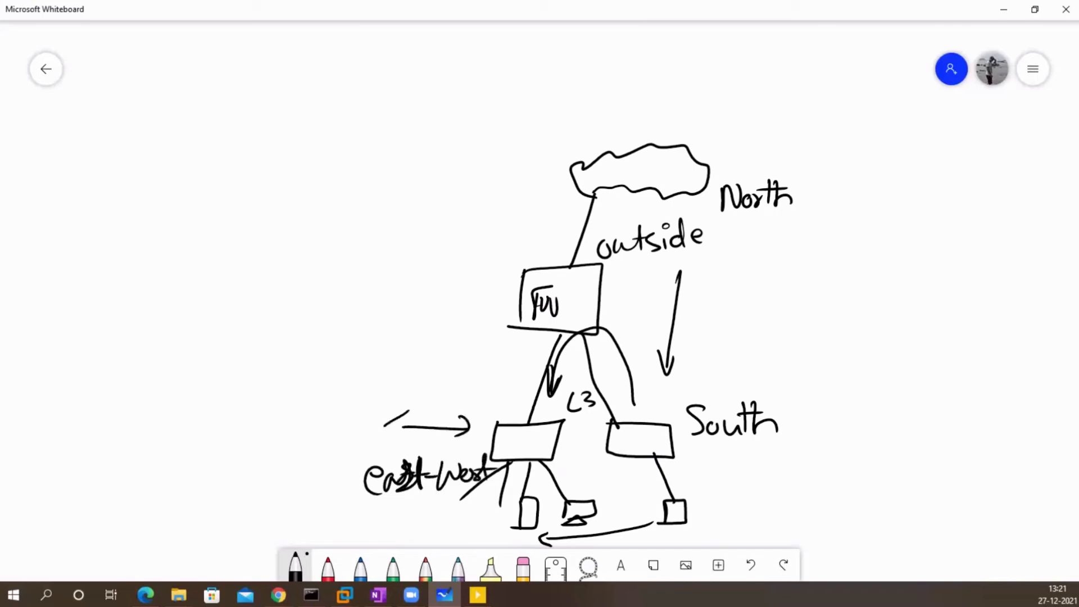
{"action": "left_click_drag", "start_coordinate": [468, 426], "coordinate": [382, 426]}
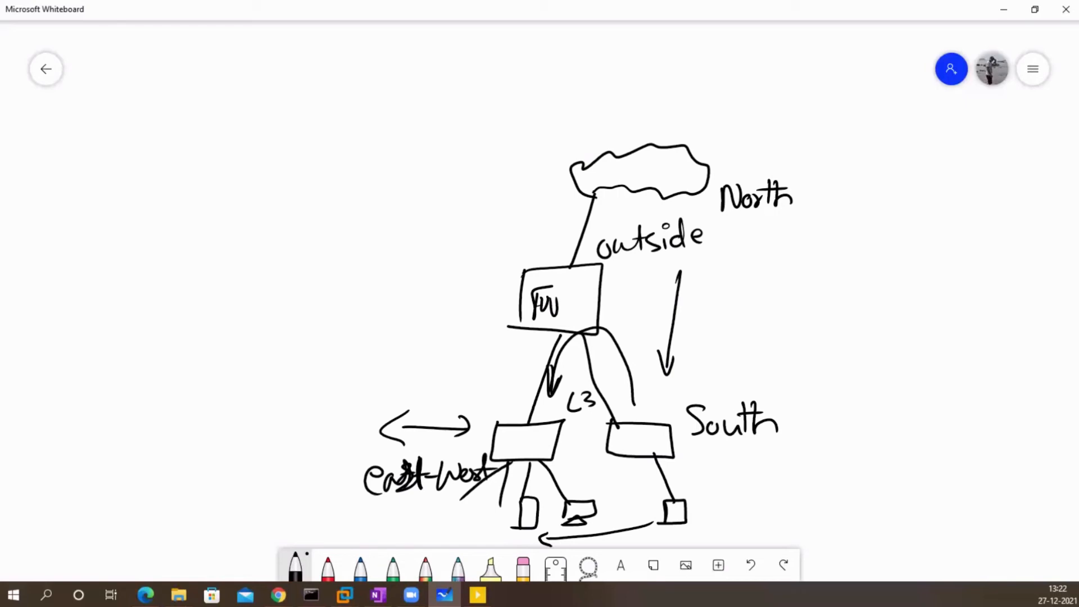
{"action": "left_click_drag", "start_coordinate": [368, 316], "coordinate": [451, 311]}
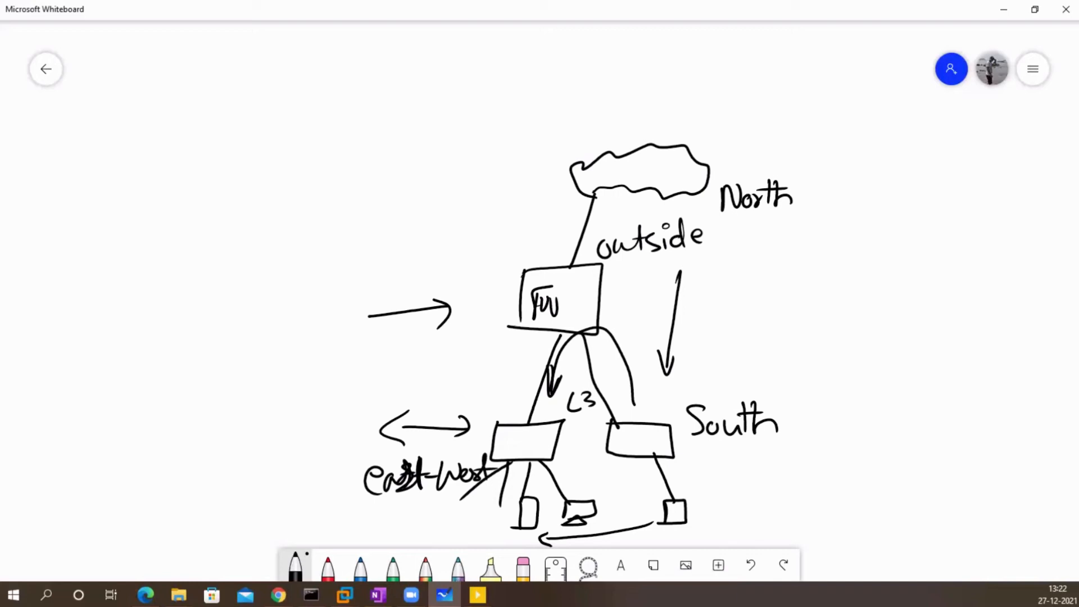
- Write 'Wildfire' at upper left, with arrow bullets 'ATP' and 'Cortex Data lake' below
{"action": "left_click_drag", "start_coordinate": [193, 186], "coordinate": [196, 238]}
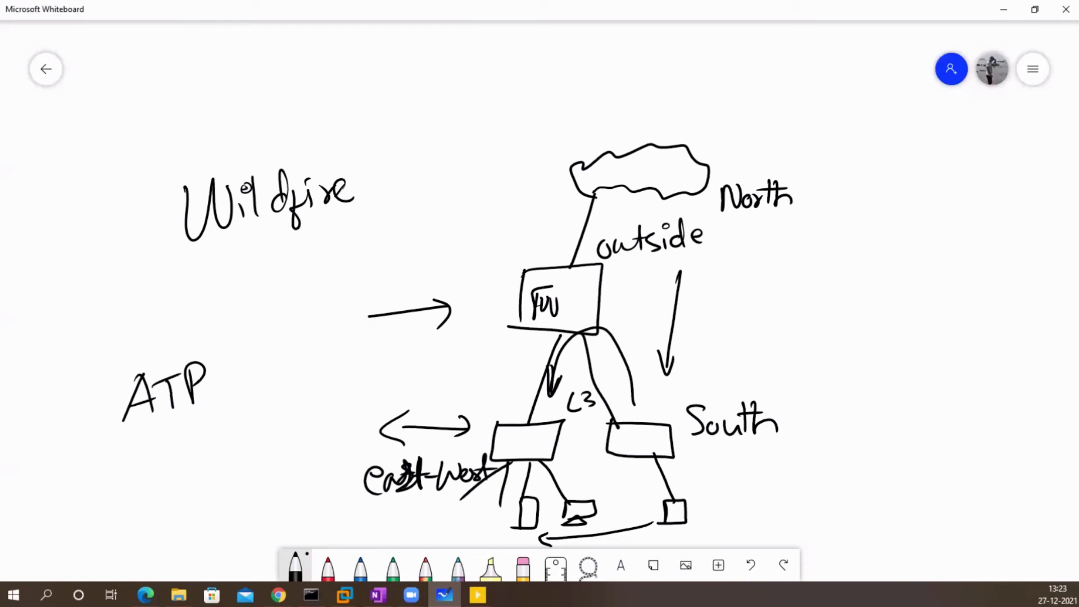
{"action": "left_click_drag", "start_coordinate": [74, 410], "coordinate": [107, 409]}
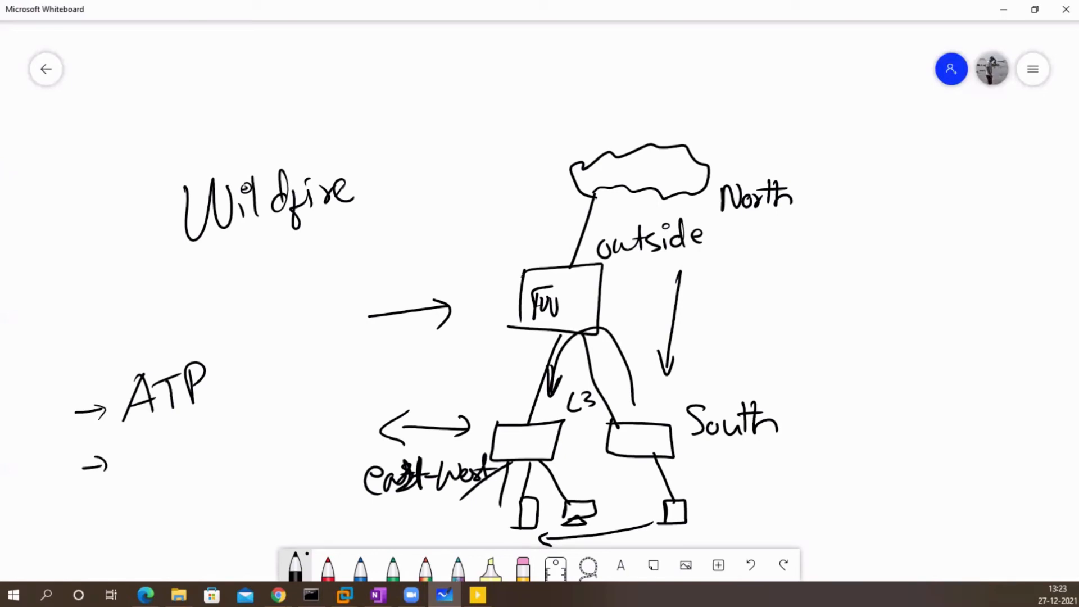
{"action": "left_click_drag", "start_coordinate": [120, 468], "coordinate": [168, 469]}
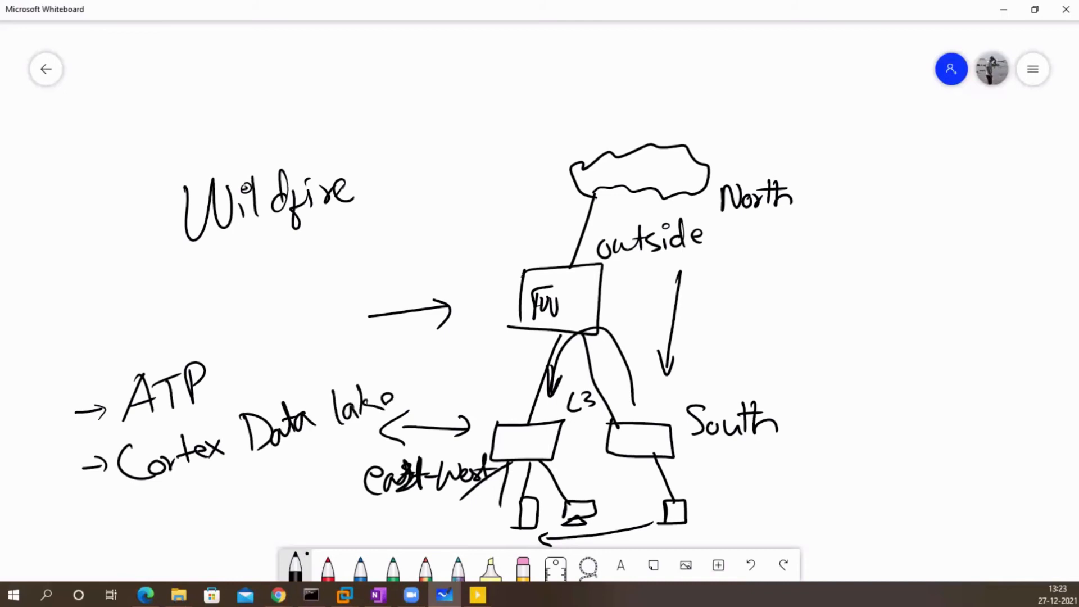
- Draw an arrow from FW to 'Log servers' and 'log collectors', underline the list, sketch a cloud
{"action": "left_click_drag", "start_coordinate": [611, 318], "coordinate": [712, 318]}
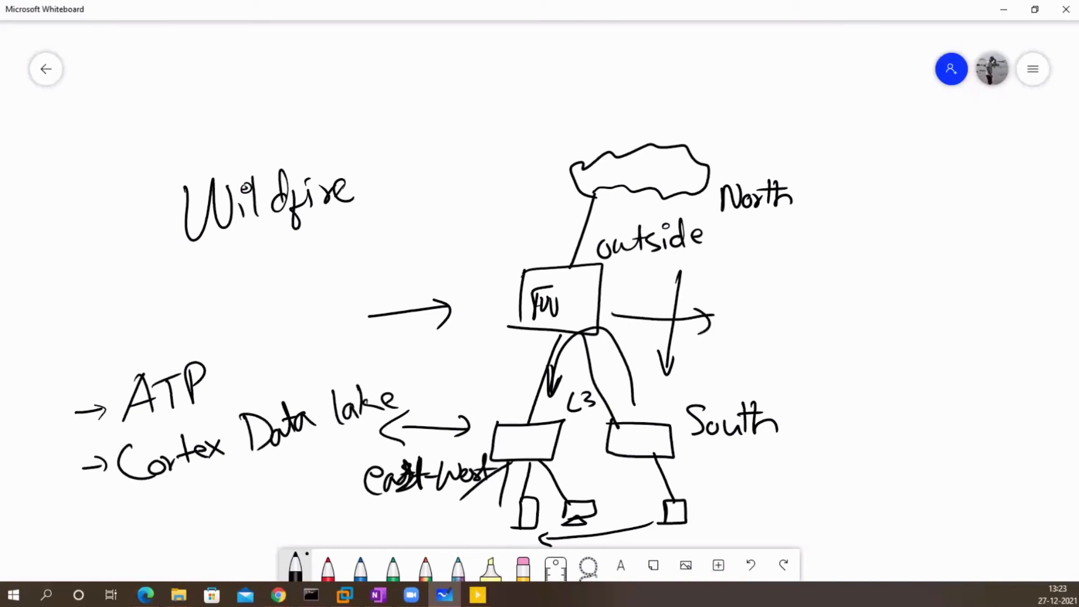
{"action": "type", "text": "log"}
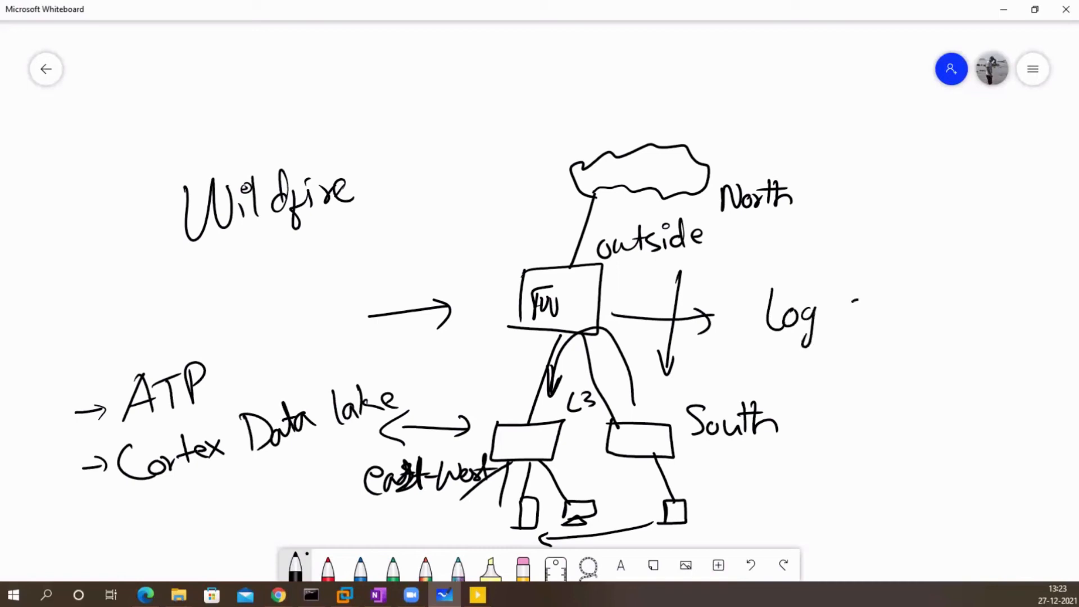
{"action": "left_click_drag", "start_coordinate": [843, 313], "coordinate": [936, 313]}
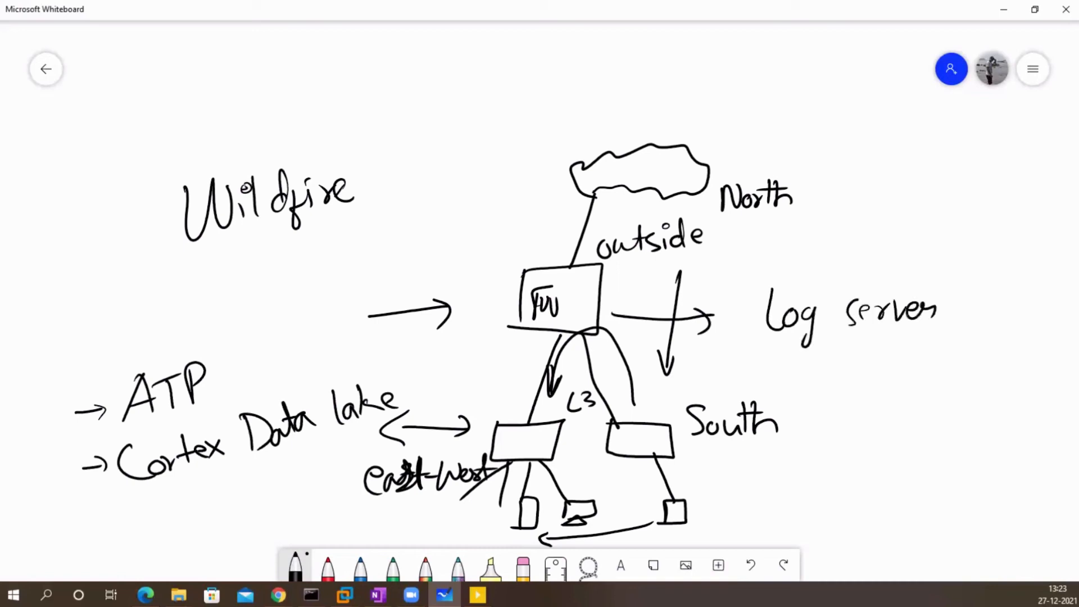
{"action": "left_click_drag", "start_coordinate": [770, 361], "coordinate": [818, 383]}
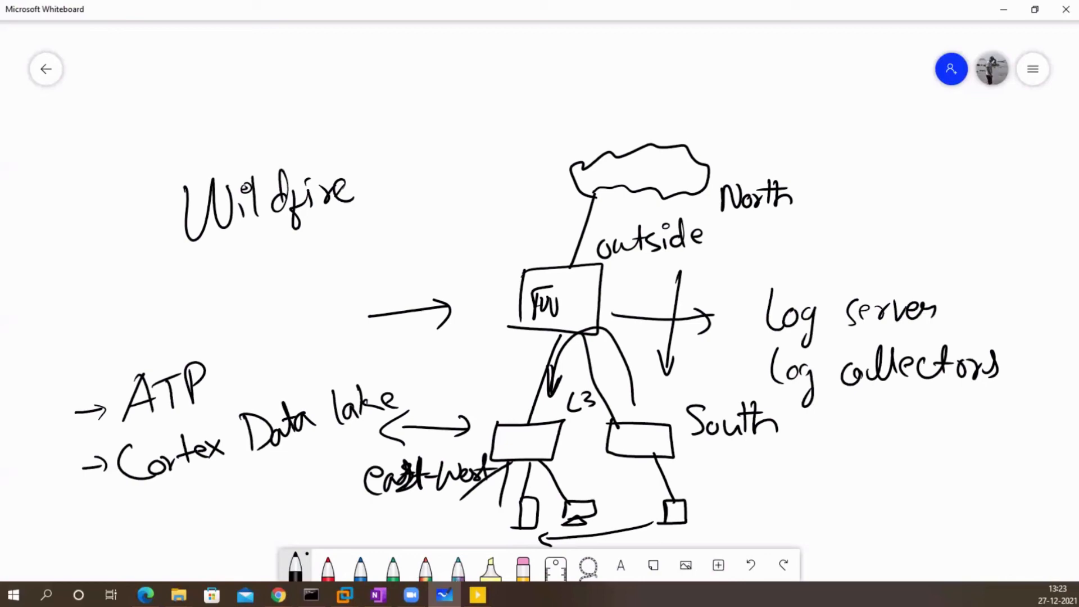
{"action": "left_click_drag", "start_coordinate": [847, 454], "coordinate": [977, 496]}
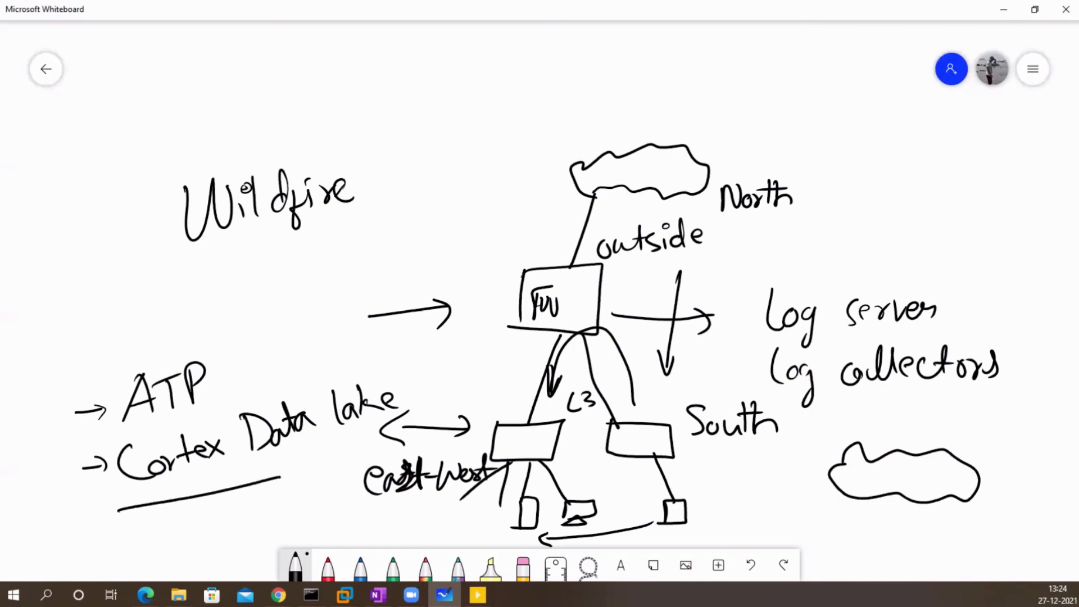
- Write an up arrow, 'ML' and a right arrow under Cortex Data lake, then begin a top-left heading
{"action": "left_click_drag", "start_coordinate": [172, 543], "coordinate": [220, 503]}
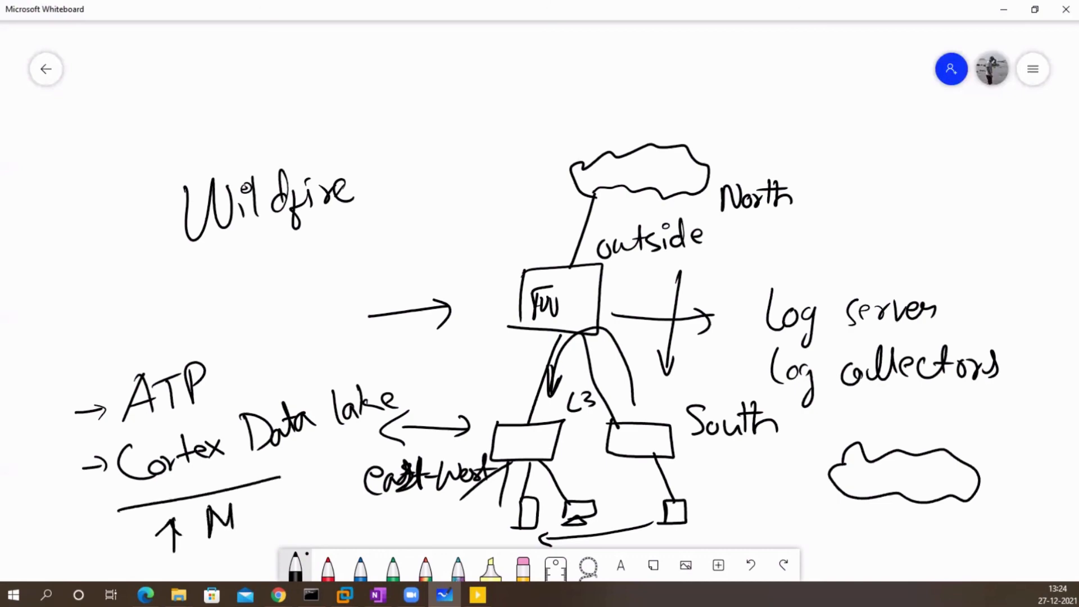
{"action": "left_click_drag", "start_coordinate": [244, 519], "coordinate": [297, 509]}
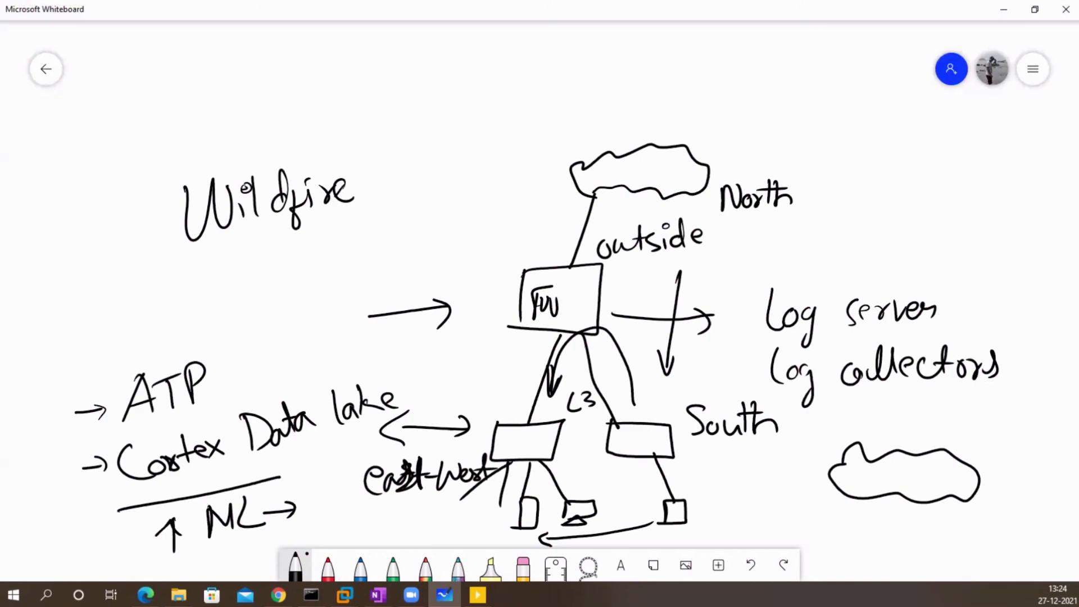
{"action": "left_click_drag", "start_coordinate": [141, 93], "coordinate": [165, 89]}
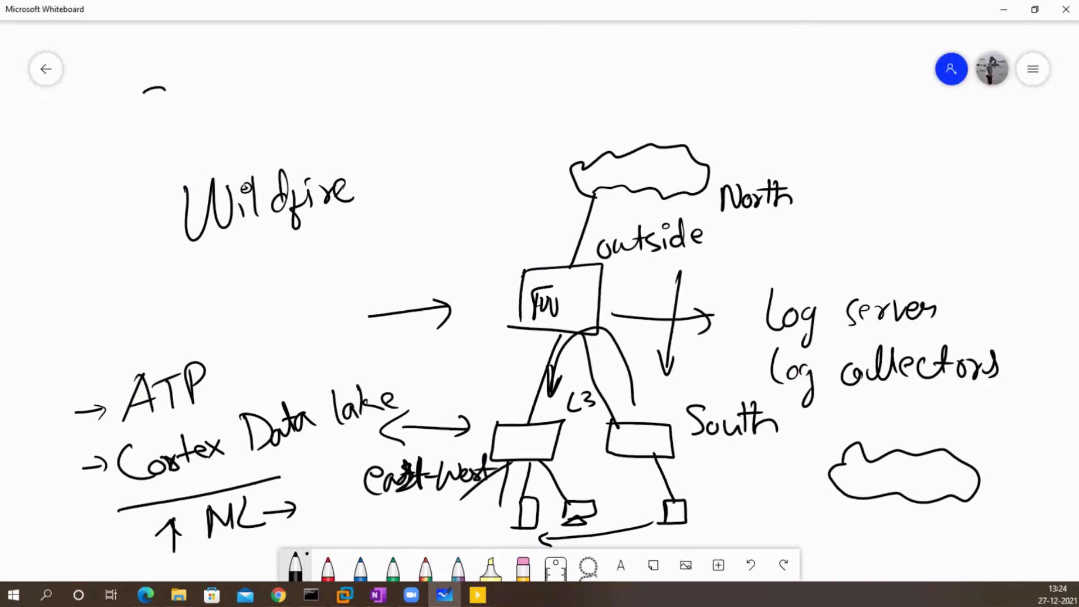
- Handwrite and underline 'SD-WAN' at top left, then begin writing 'Solution' beside it
{"action": "type", "text": "SD-W"}
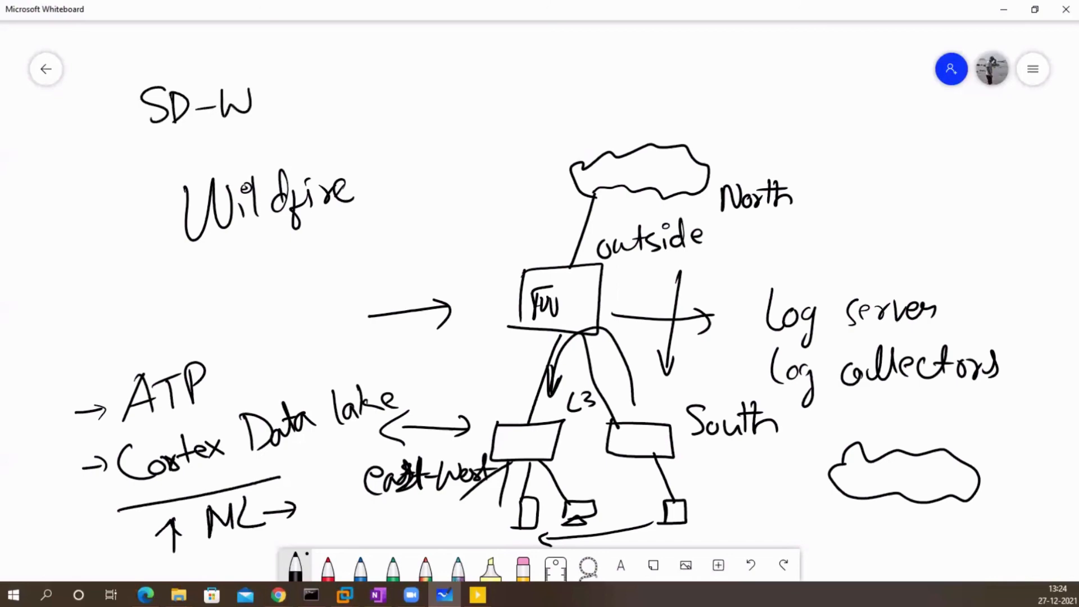
{"action": "type", "text": "AN"}
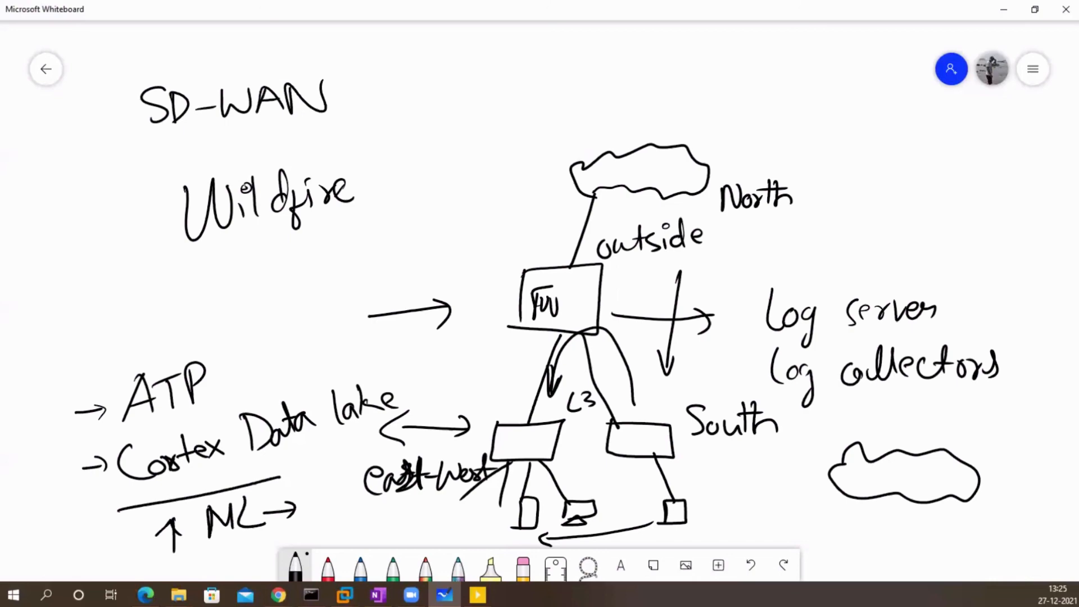
{"action": "left_click_drag", "start_coordinate": [147, 138], "coordinate": [329, 146]}
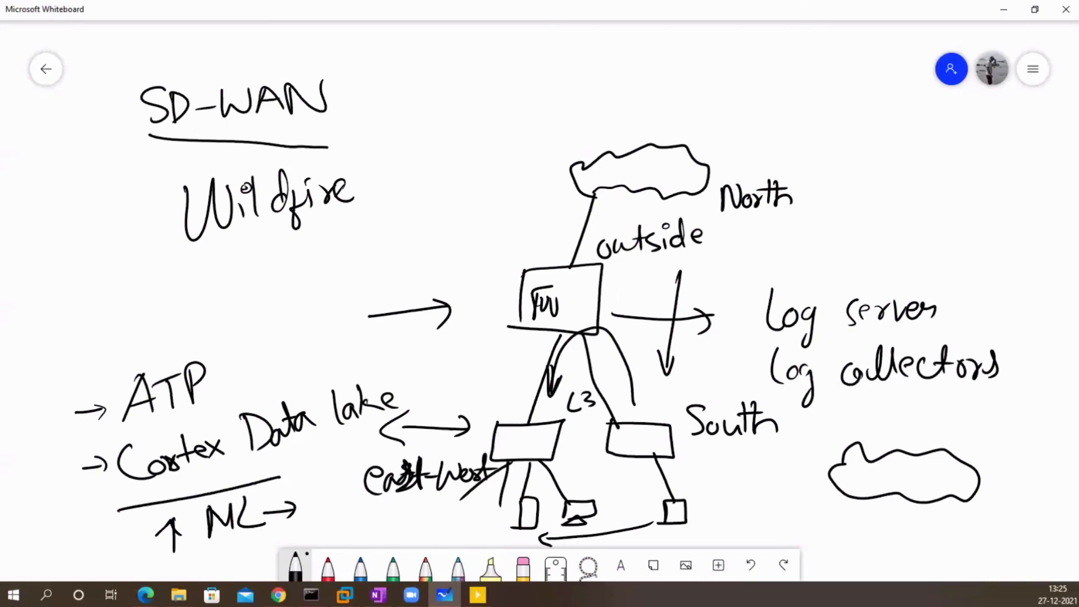
{"action": "left_click_drag", "start_coordinate": [386, 117], "coordinate": [399, 148]}
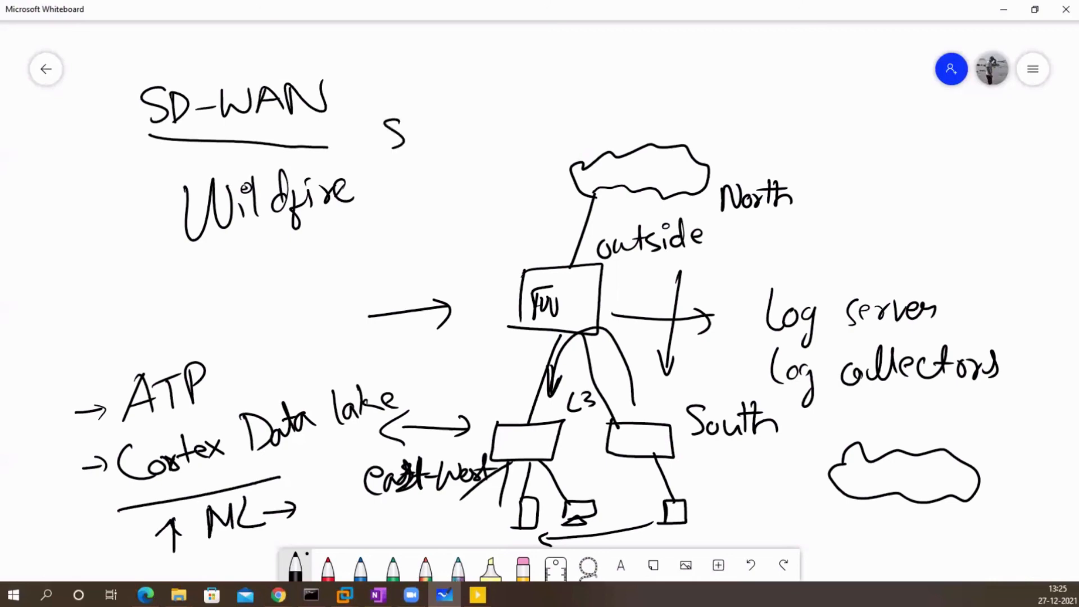
{"action": "left_click_drag", "start_coordinate": [413, 138], "coordinate": [482, 137]}
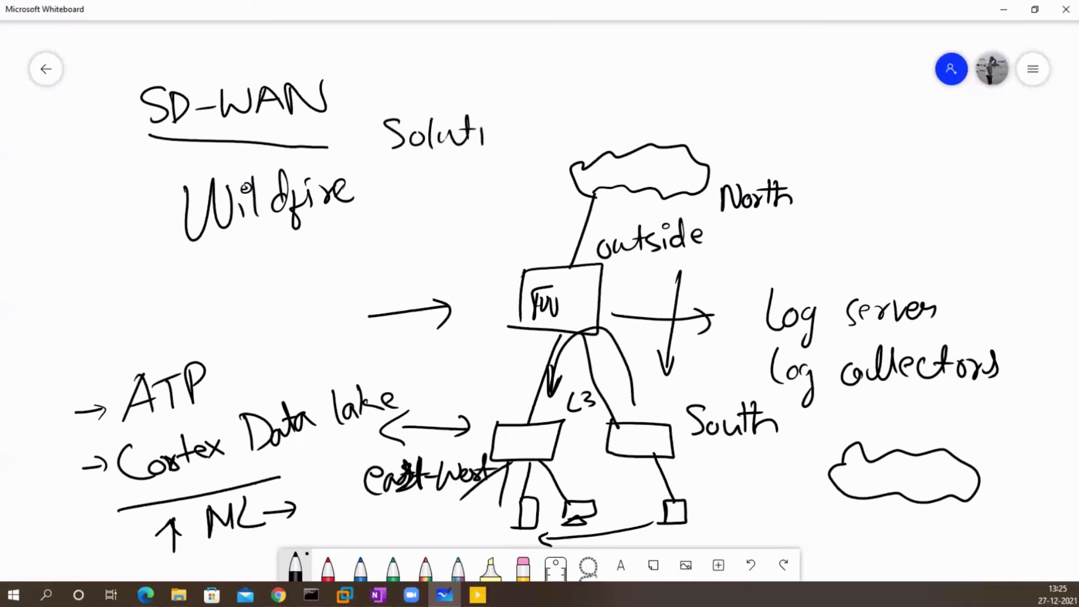